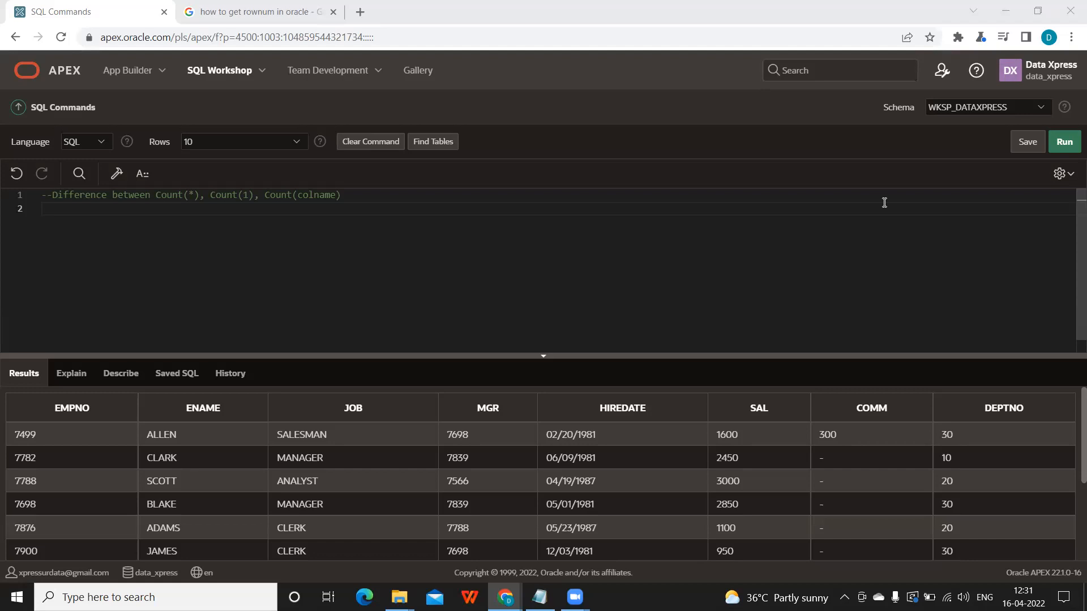
mouse_move(484, 327)
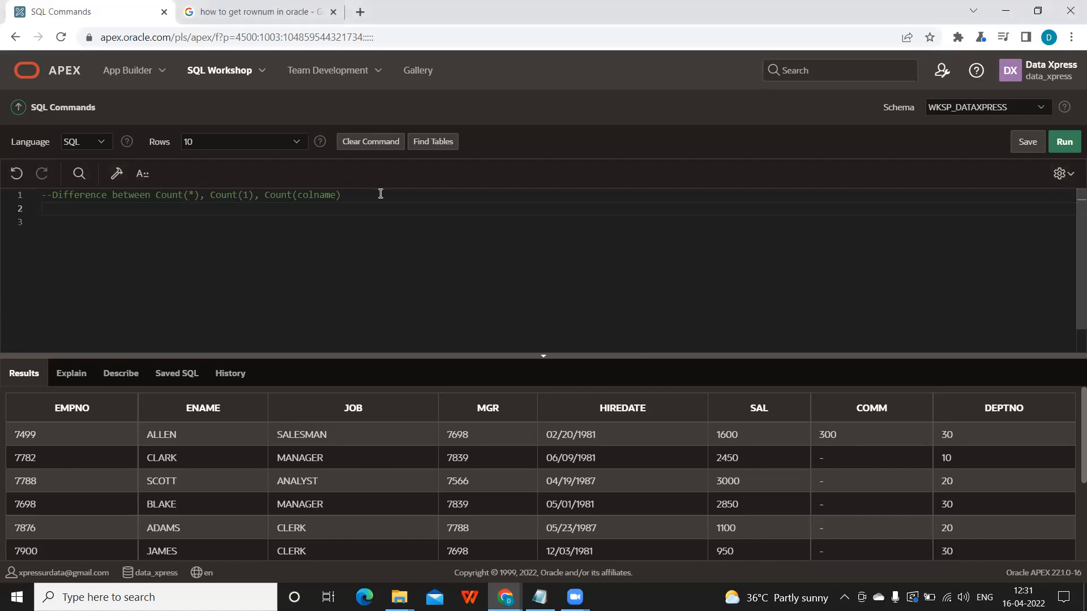
Step: Enter the query SELECT * FROM EMP; on line 2 of the SQL editor
text(SE)
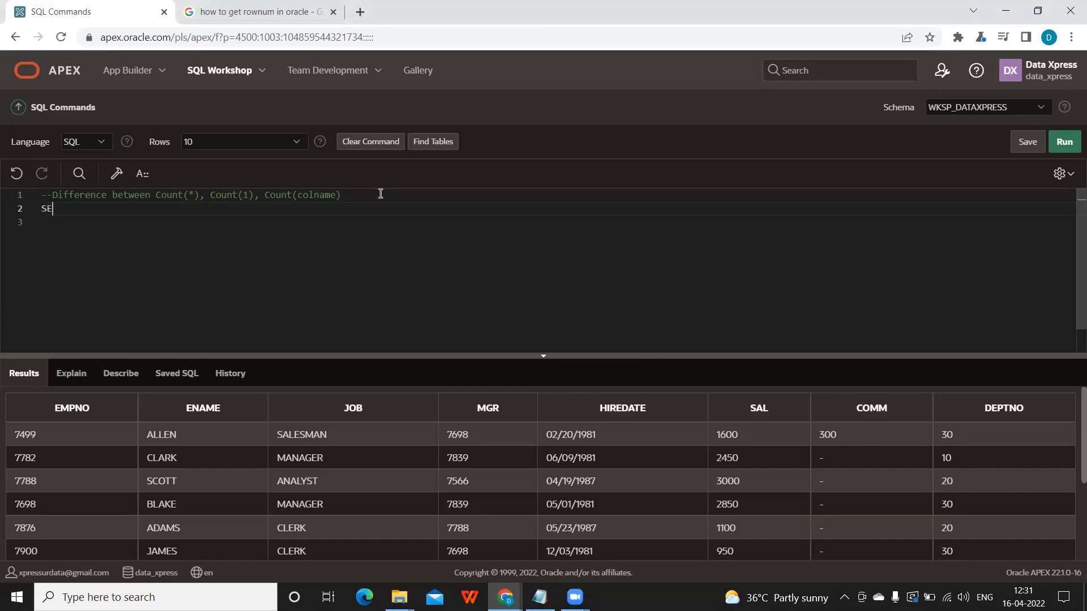
text(LECT *)
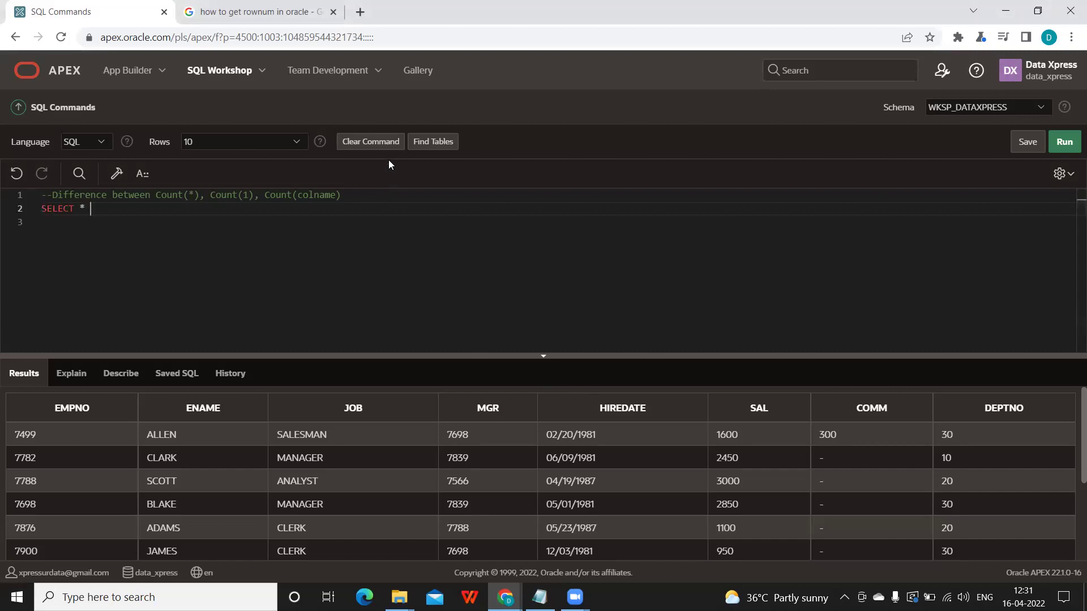
text(FROM EMP)
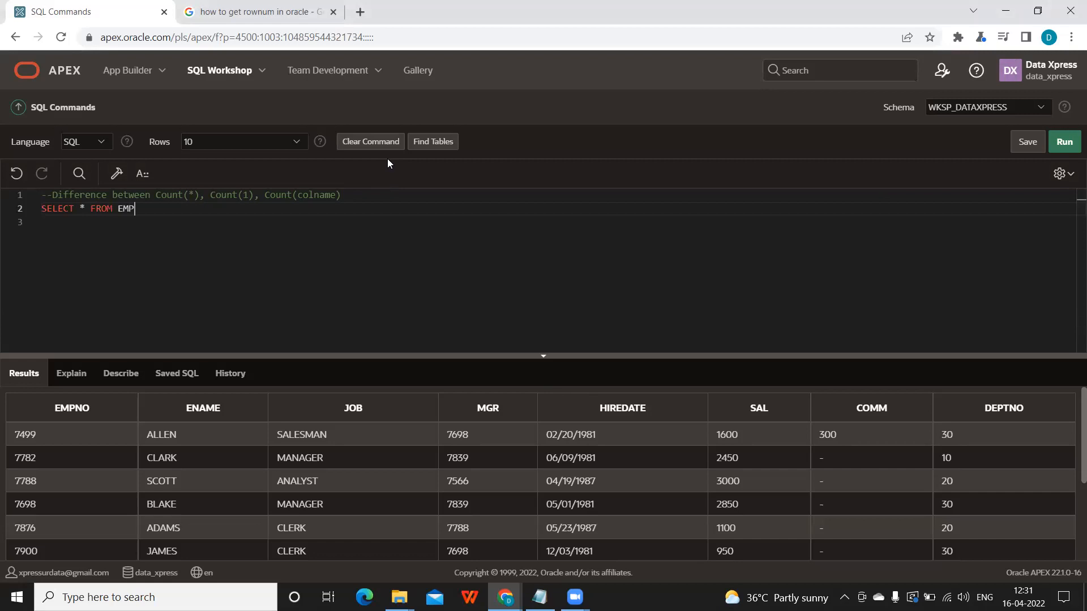
text(;)
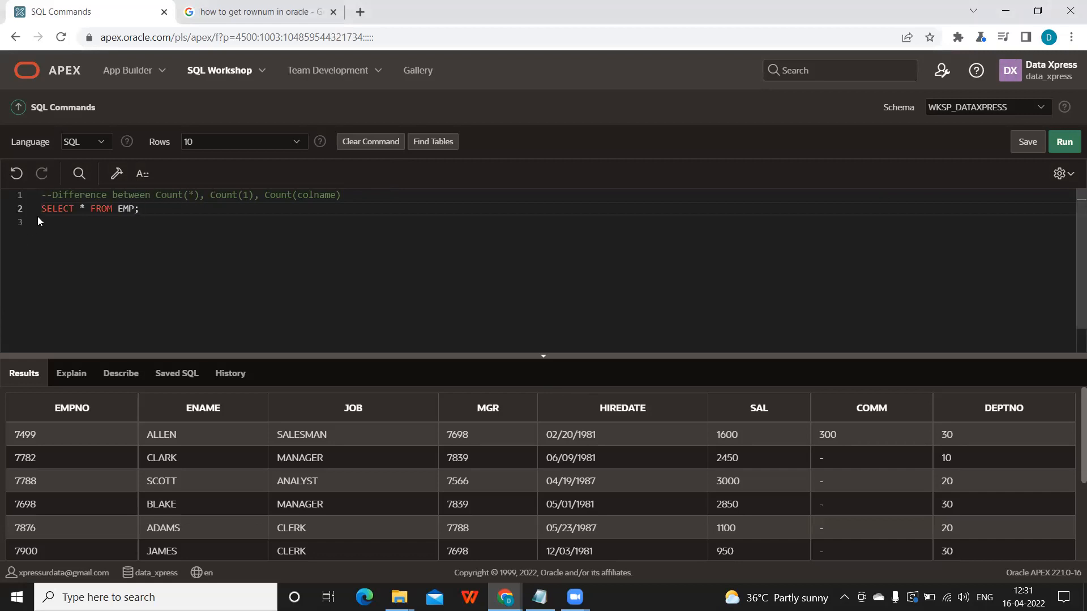
Step: Run the SELECT * FROM EMP query to list all employee rows
triple_click(90, 208)
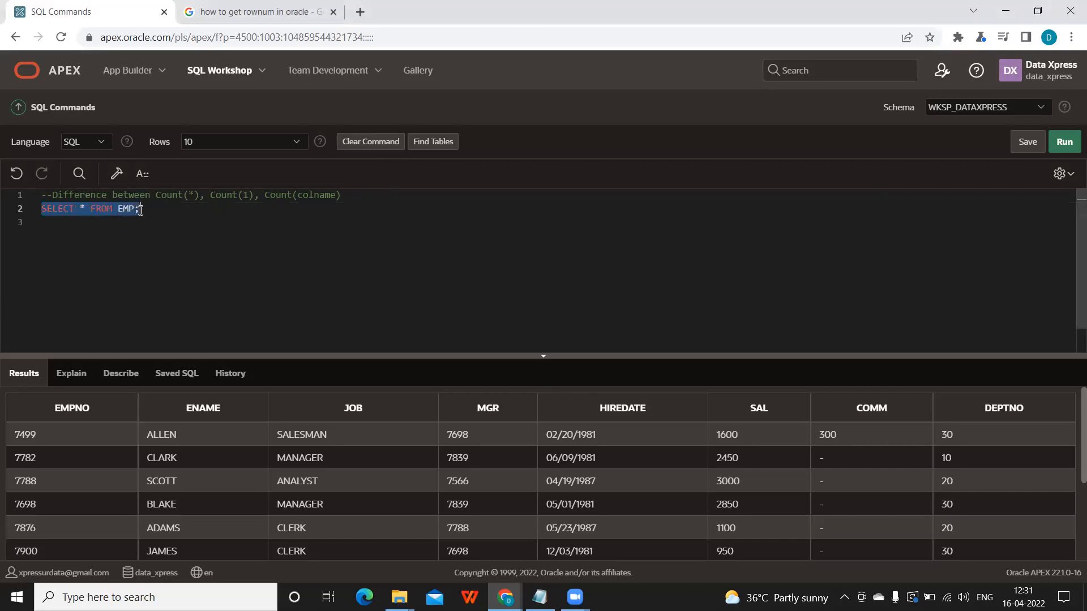
click(1064, 142)
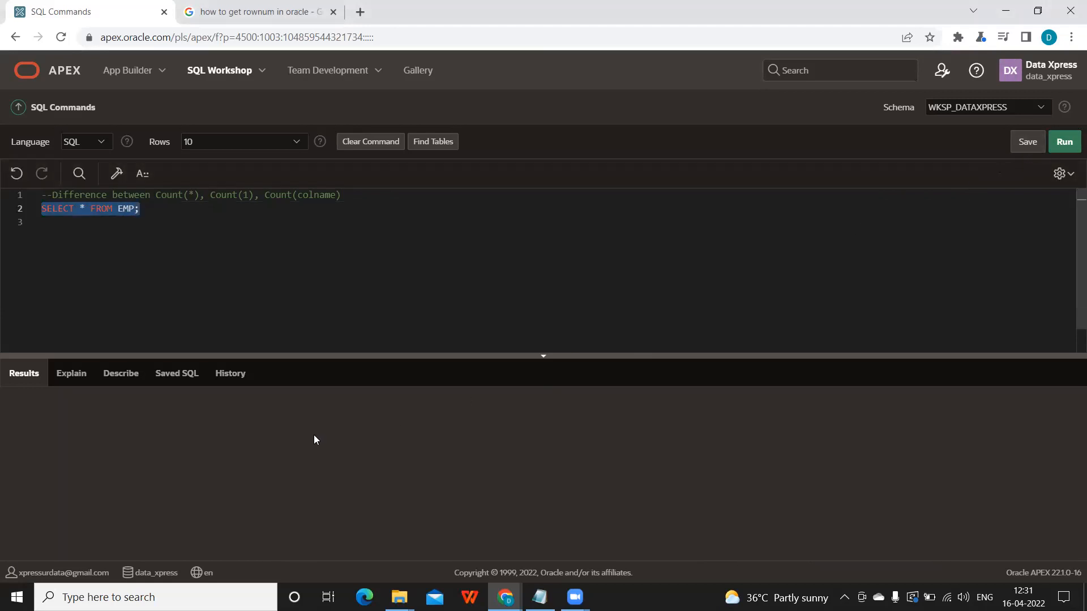
click(1064, 142)
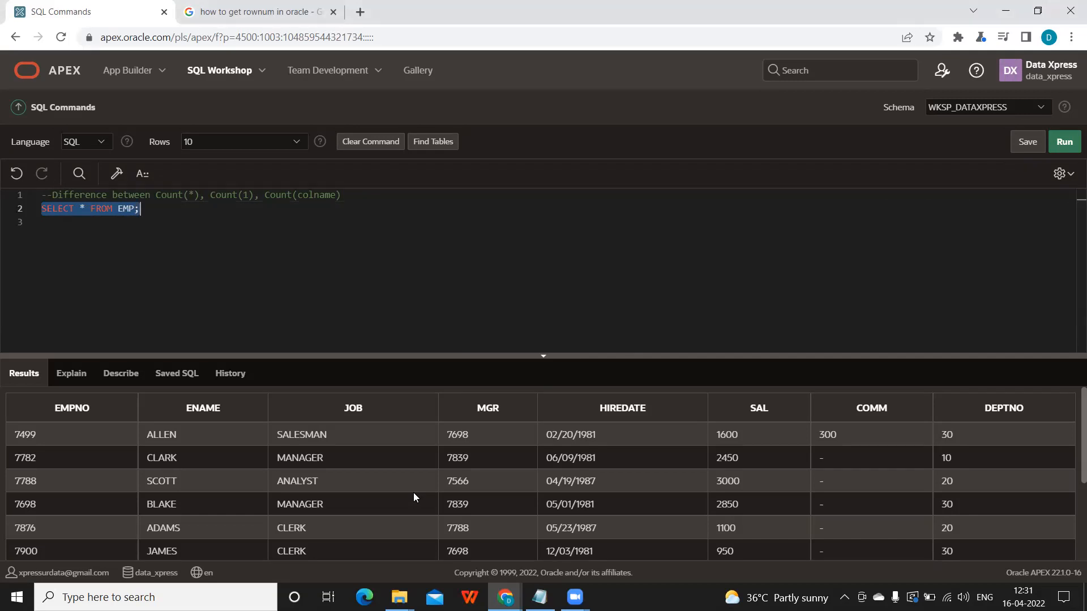
click(164, 209)
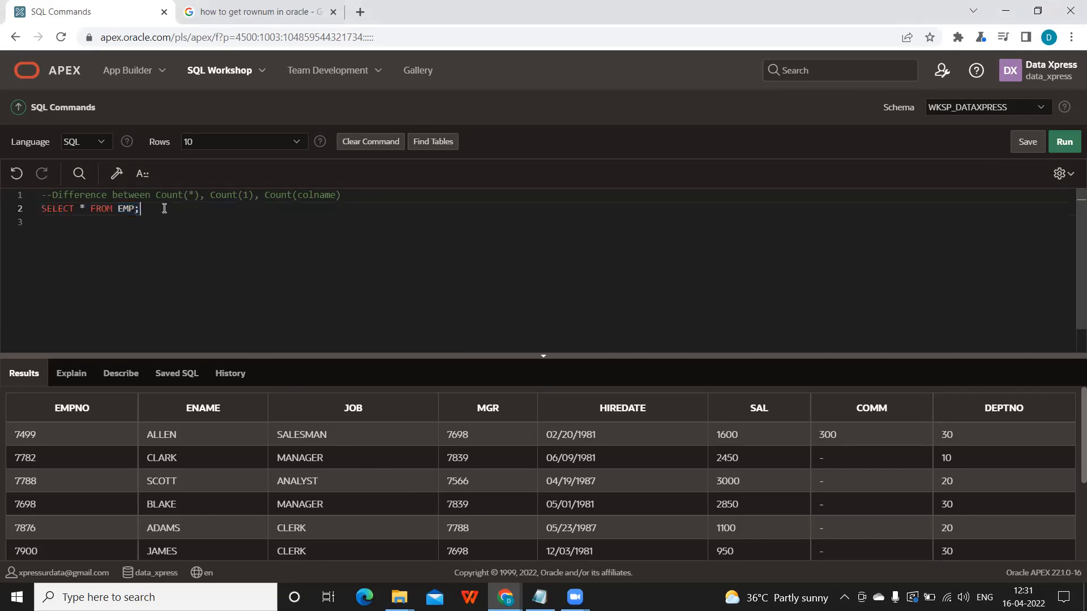
Step: Add SELECT COUNT(*) FROM EMP; on line 3 and run it, returning 14
text(SELECT COU)
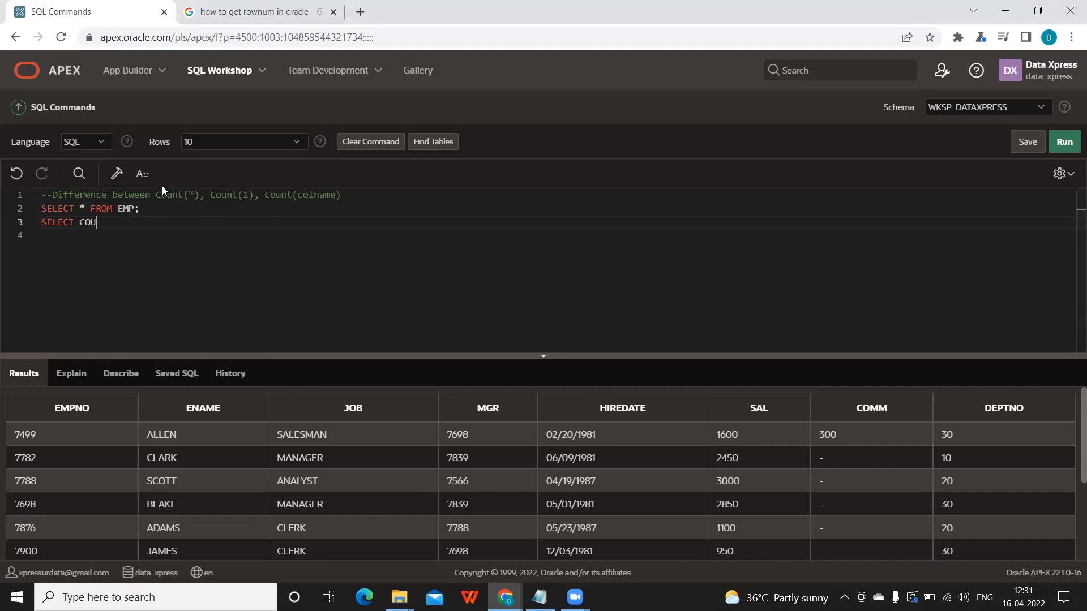
text(NT(*))
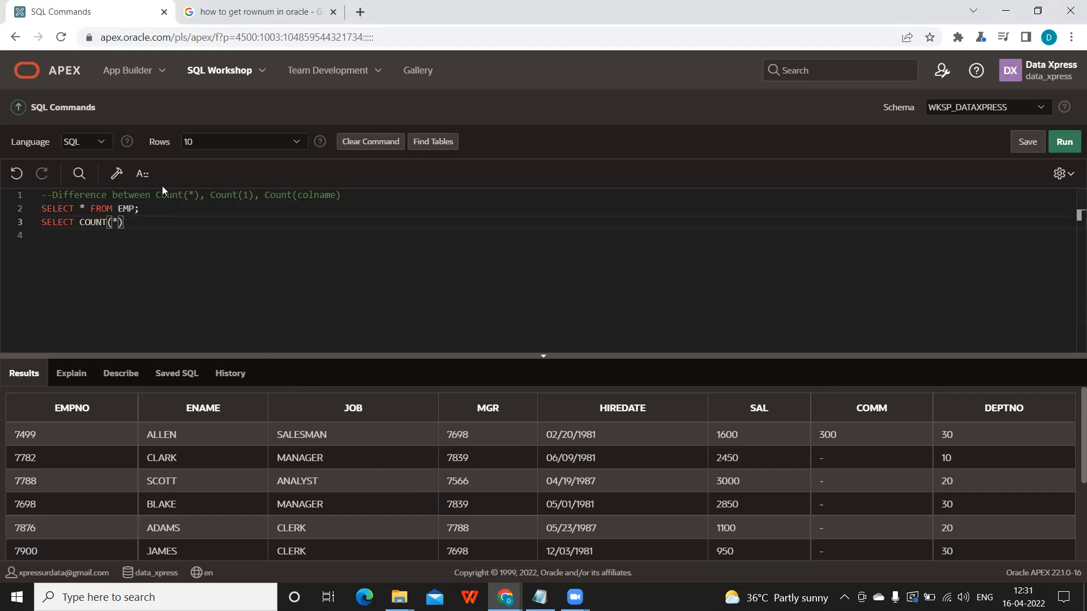
text(FROM EMP)
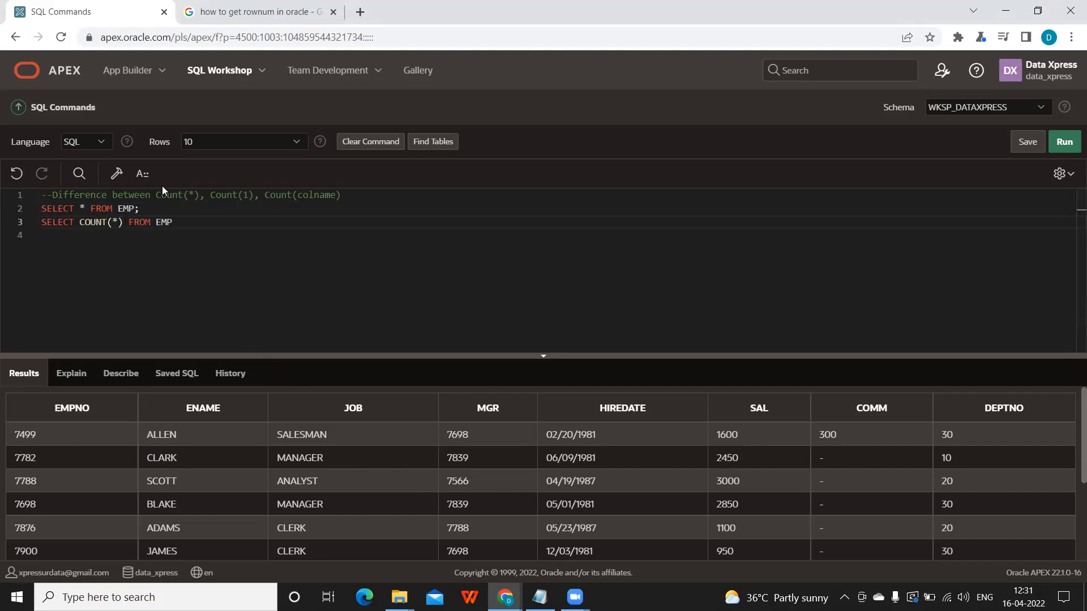
text(;)
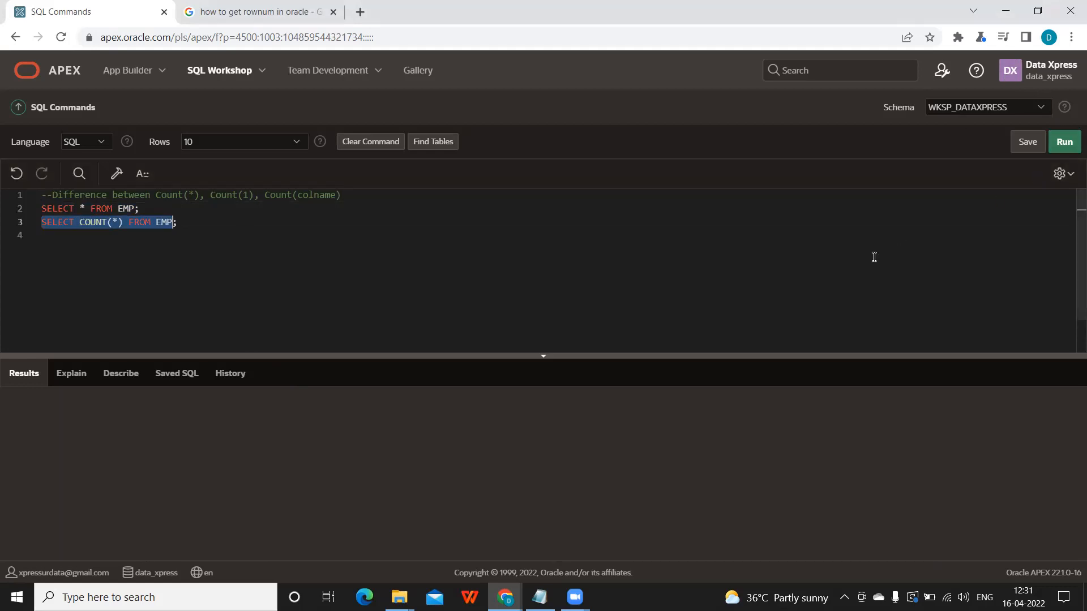
click(1064, 141)
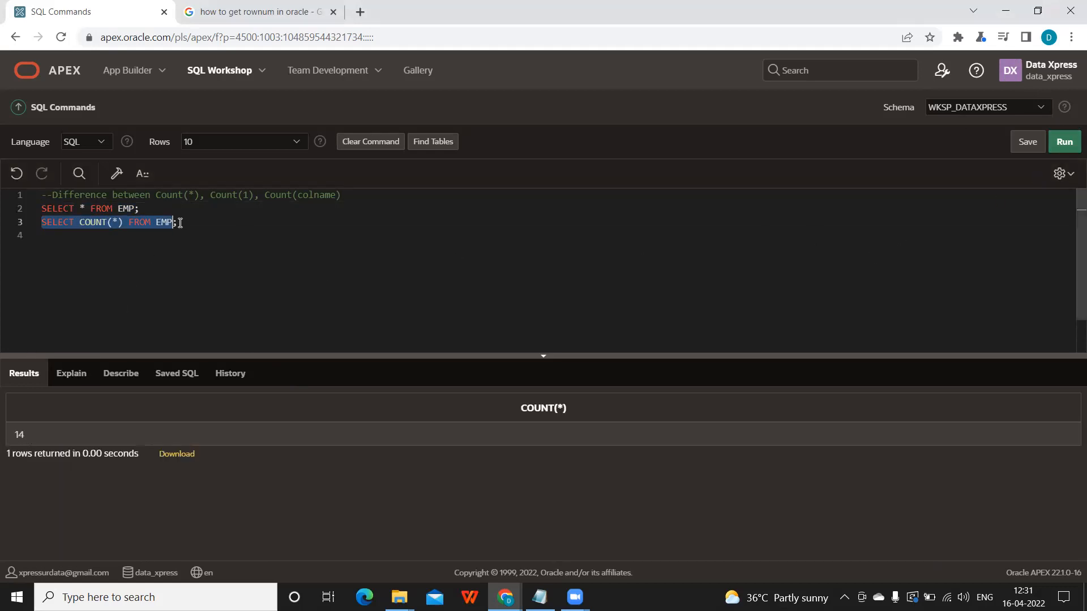
Step: Add SELECT COUNT(1) FROM EMP; on line 4 and run it, returning 14
text(SELECT COUN)
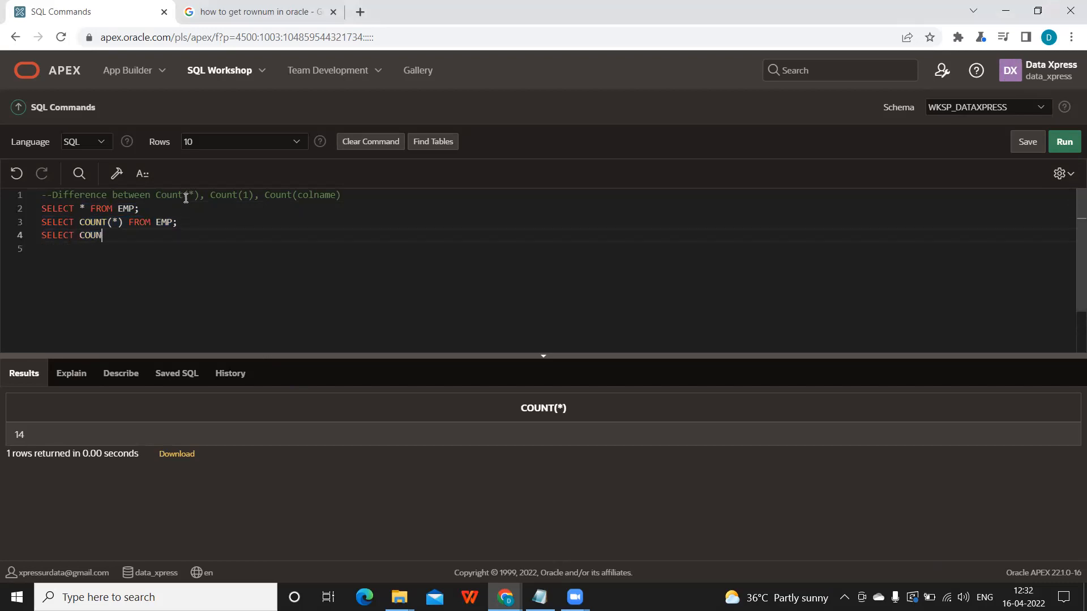
text(T(1))
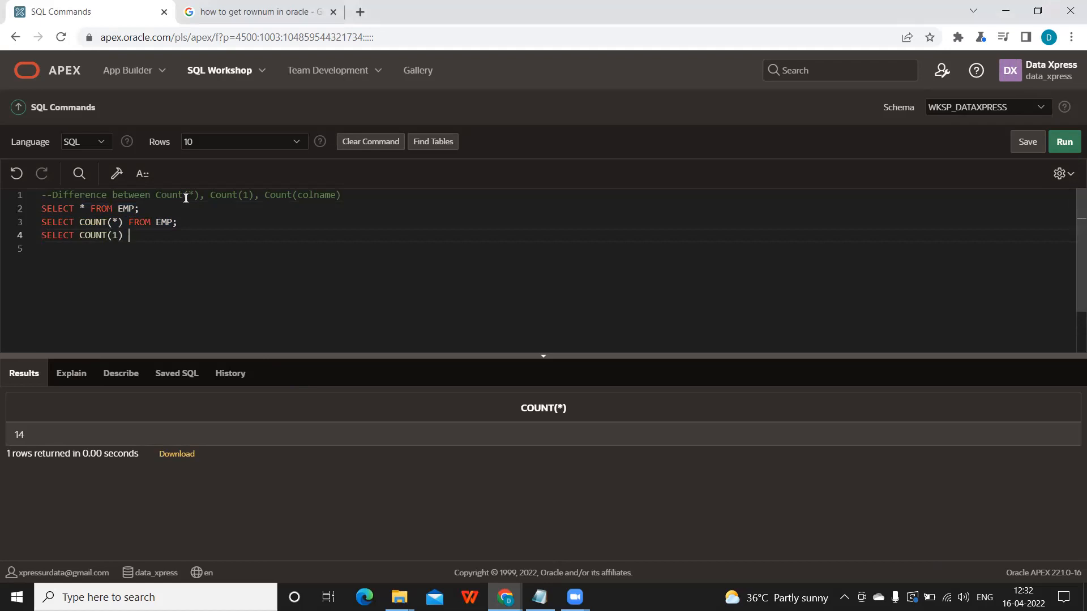
text(FROM EMP;)
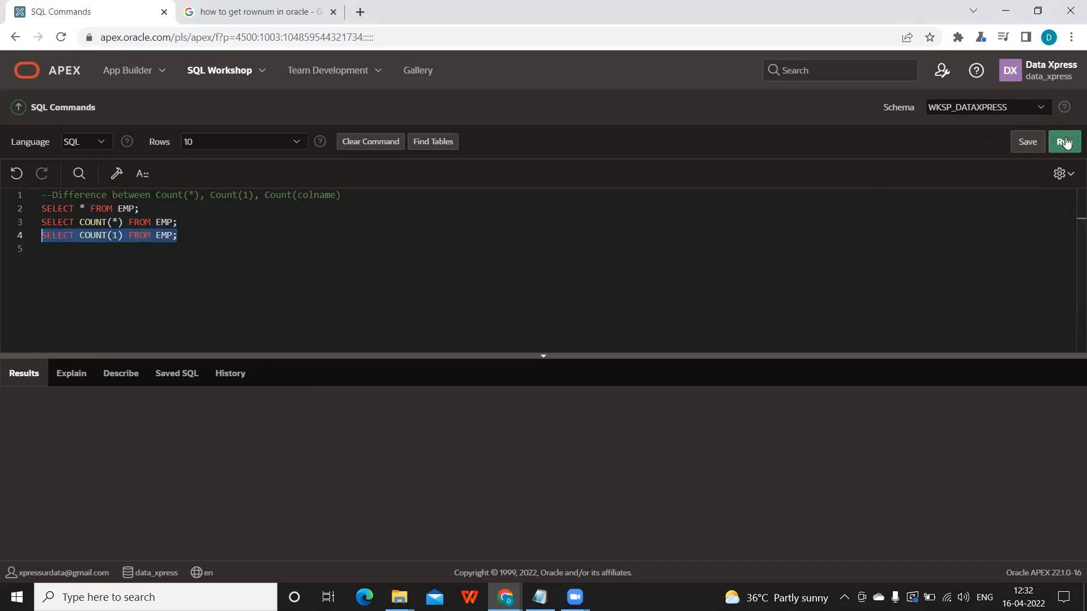
click(1064, 141)
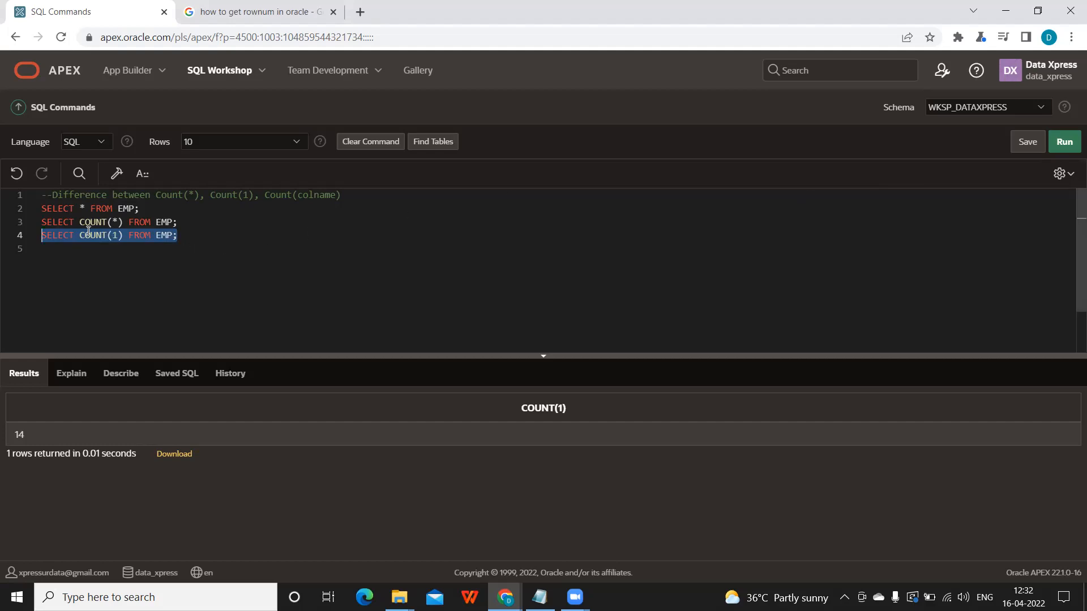
click(97, 234)
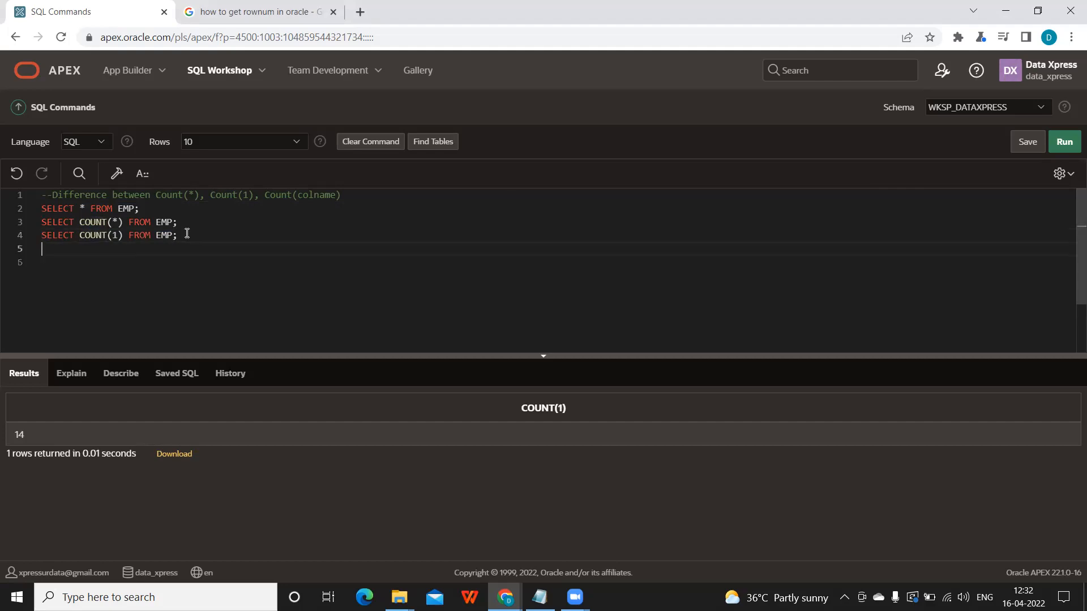
Step: Remove the stray S and rerun SELECT * FROM EMP to list employee rows
text(S)
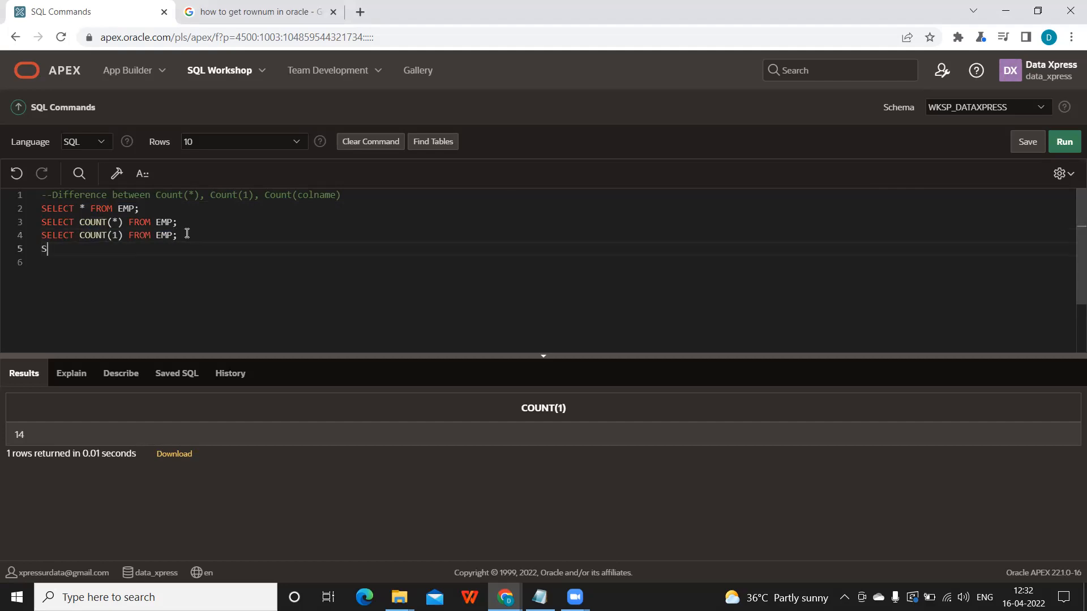
key(Backspace)
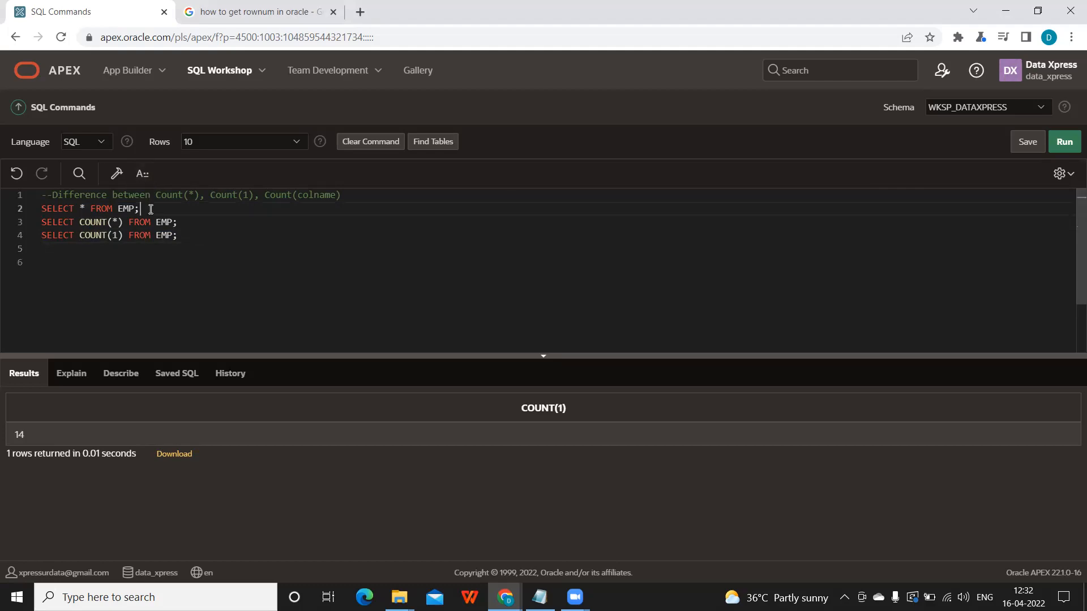
triple_click(90, 208)
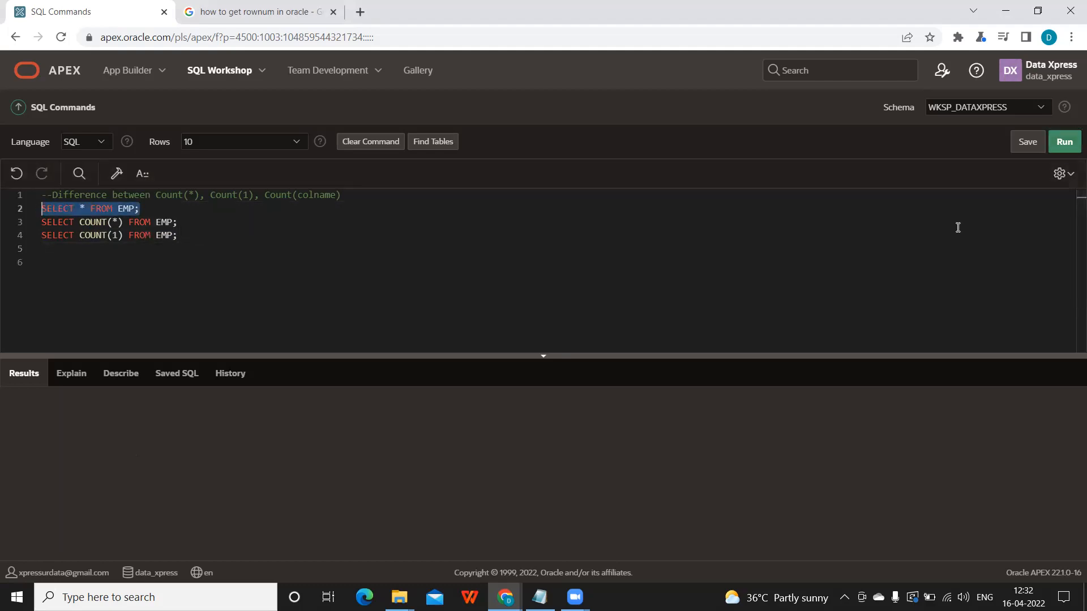
mouse_move(317, 400)
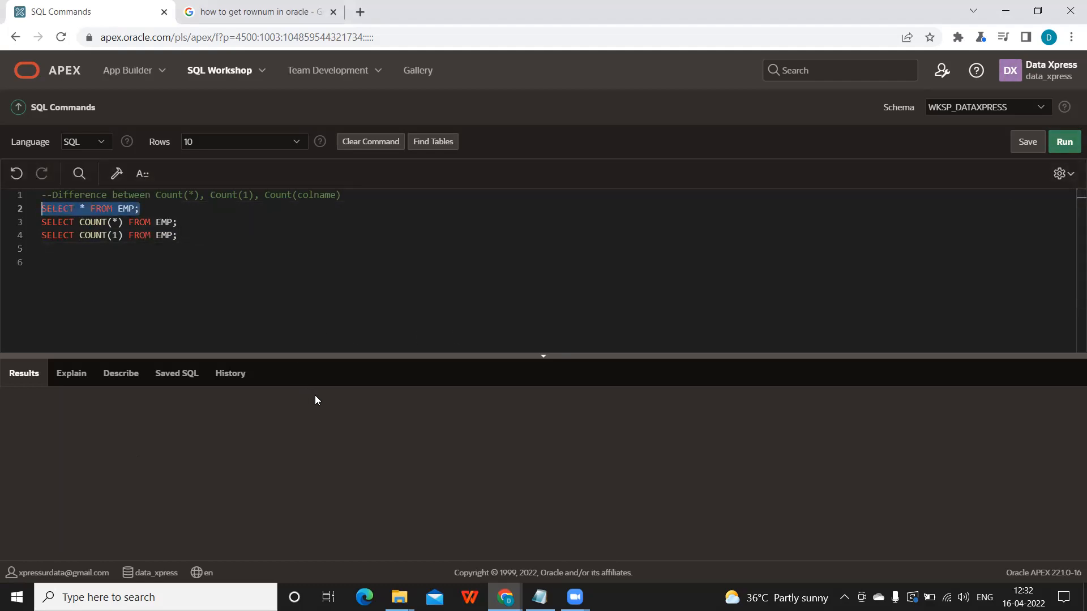
click(1063, 141)
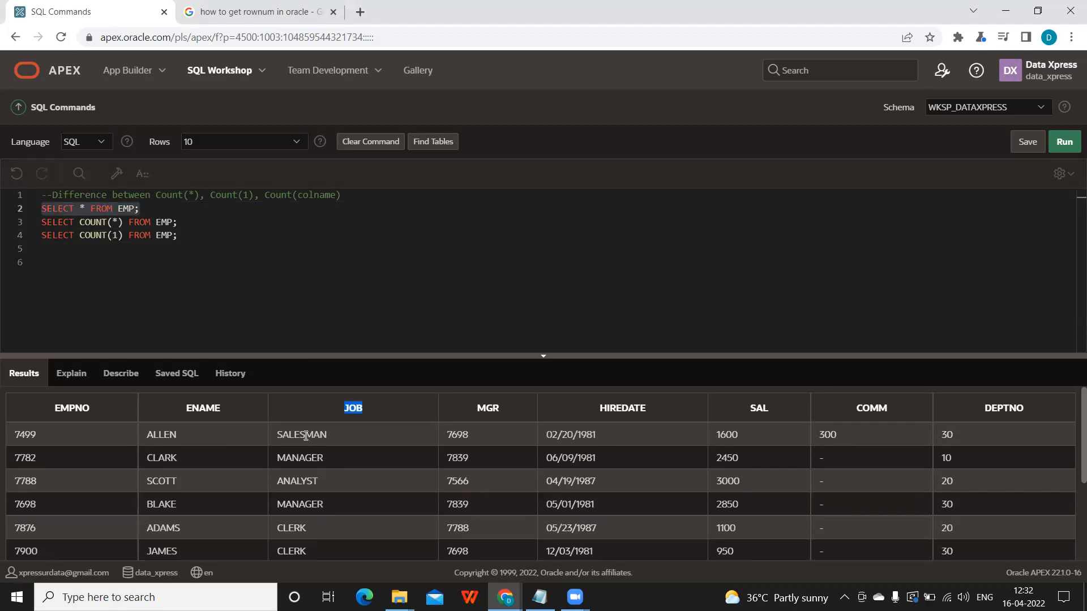
mouse_move(290, 551)
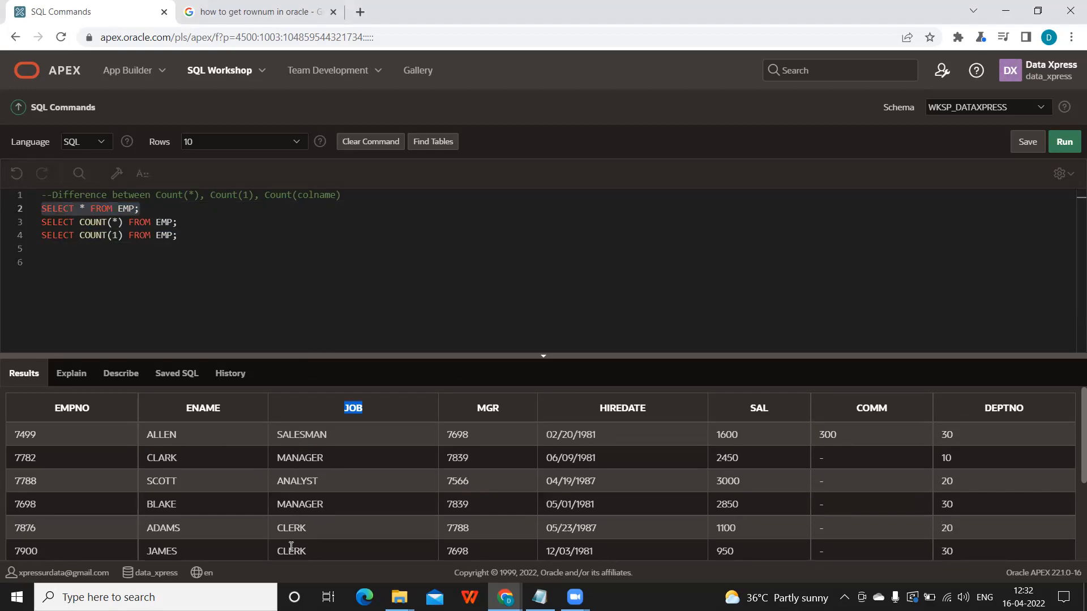
click(176, 235)
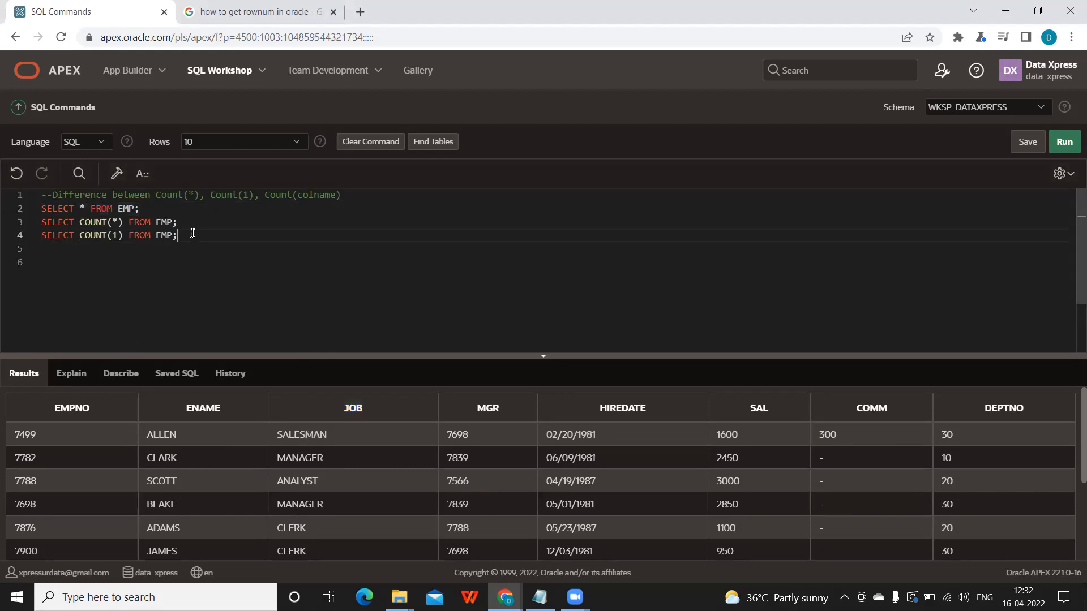
Step: Add SELECT COUNT(JOB) FROM EMP on line 5 and run it, returning 14
text(SELECT)
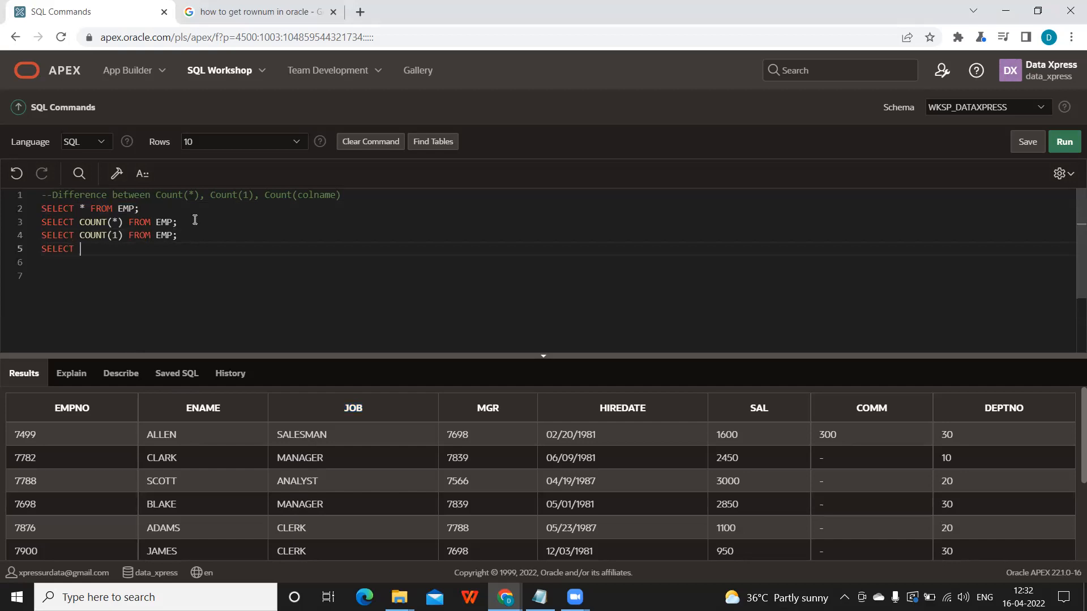
text(COUNT())
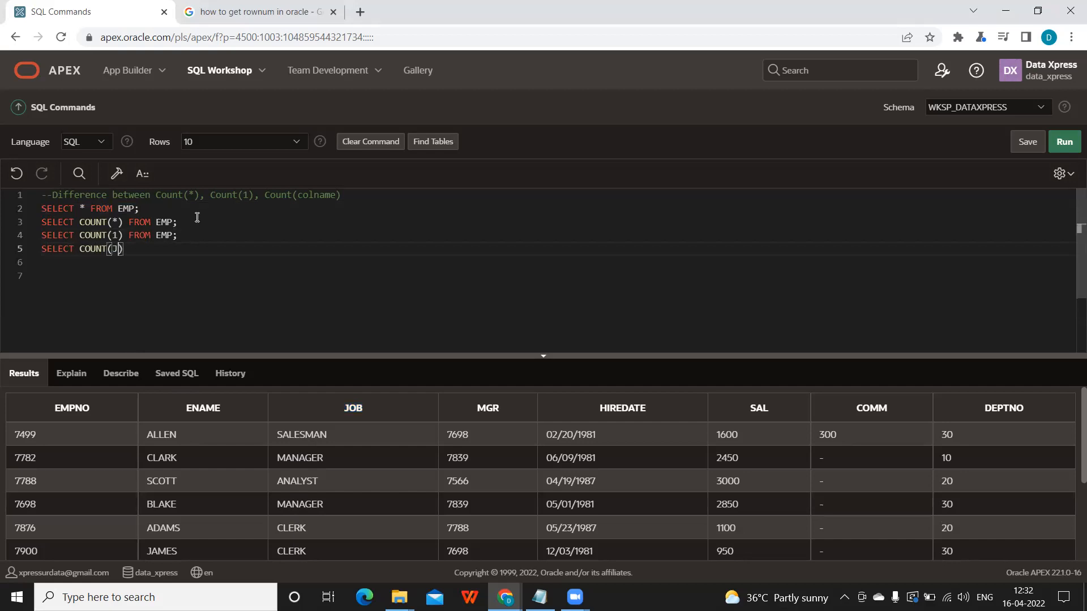
text(JOB)
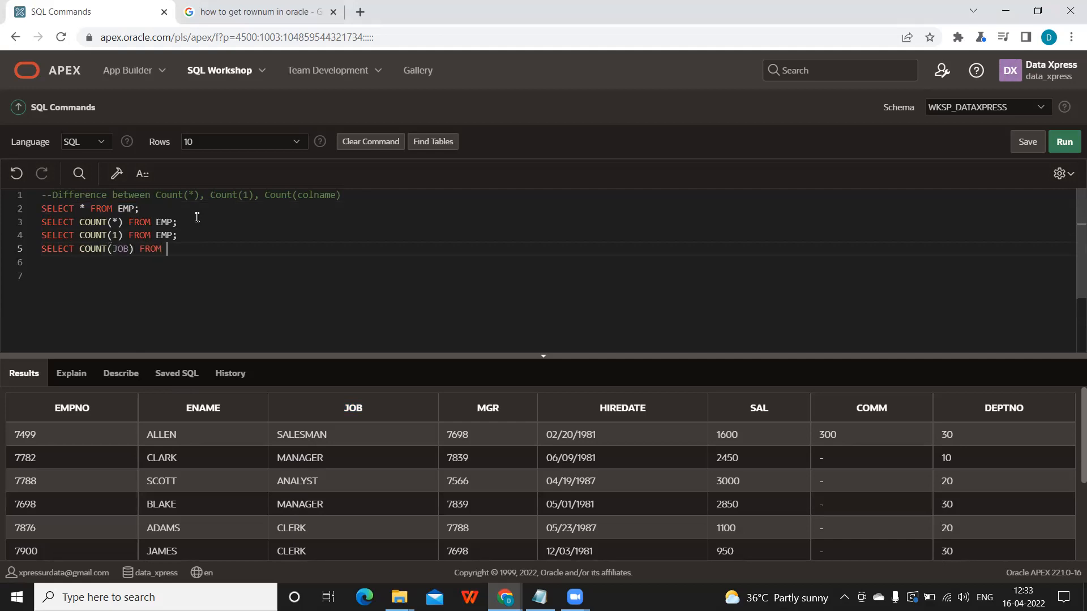
text(EMP)
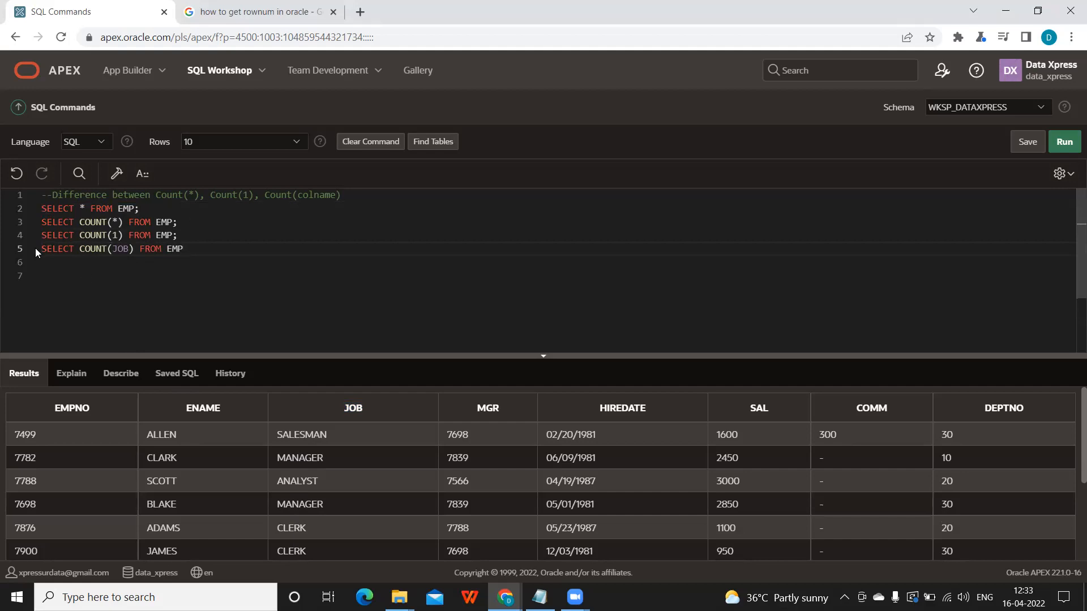
triple_click(111, 249)
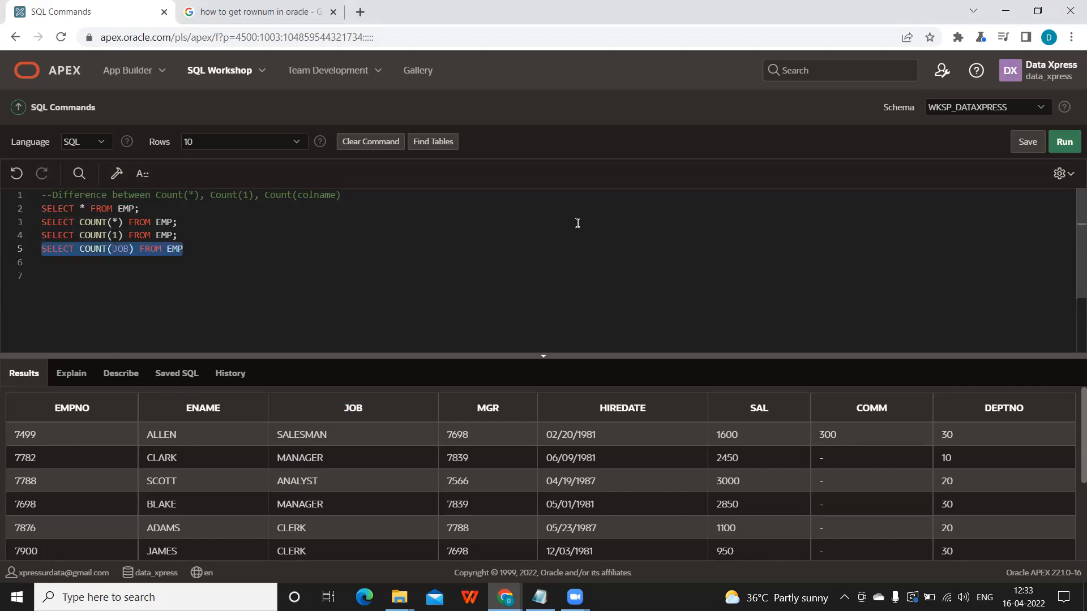
click(1064, 141)
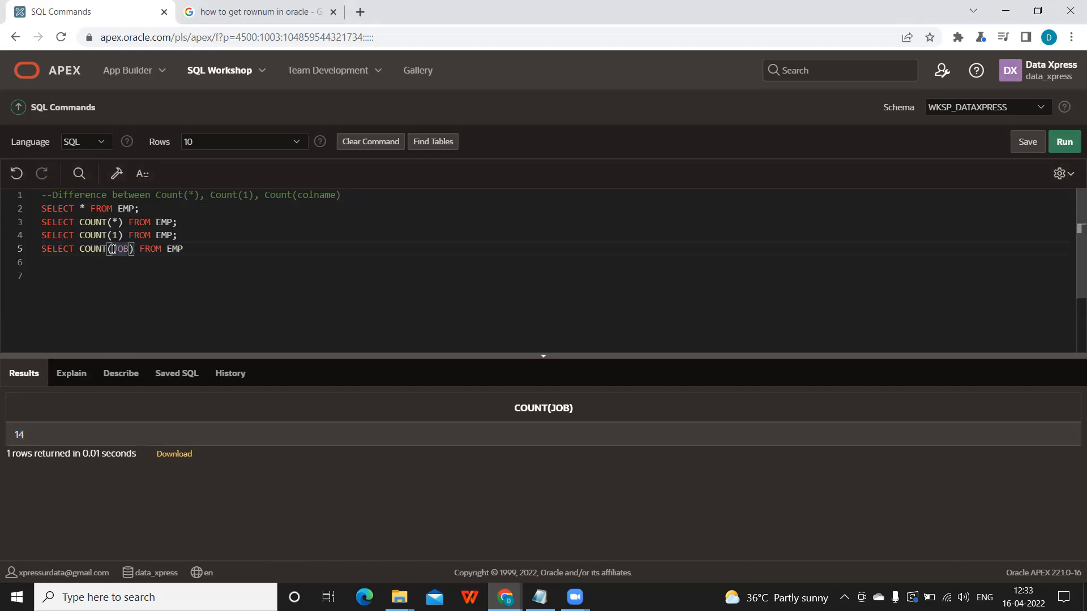
Step: Change the query to COUNT(DISTINCT JOB) and run it, returning 5
text(DISTINCT)
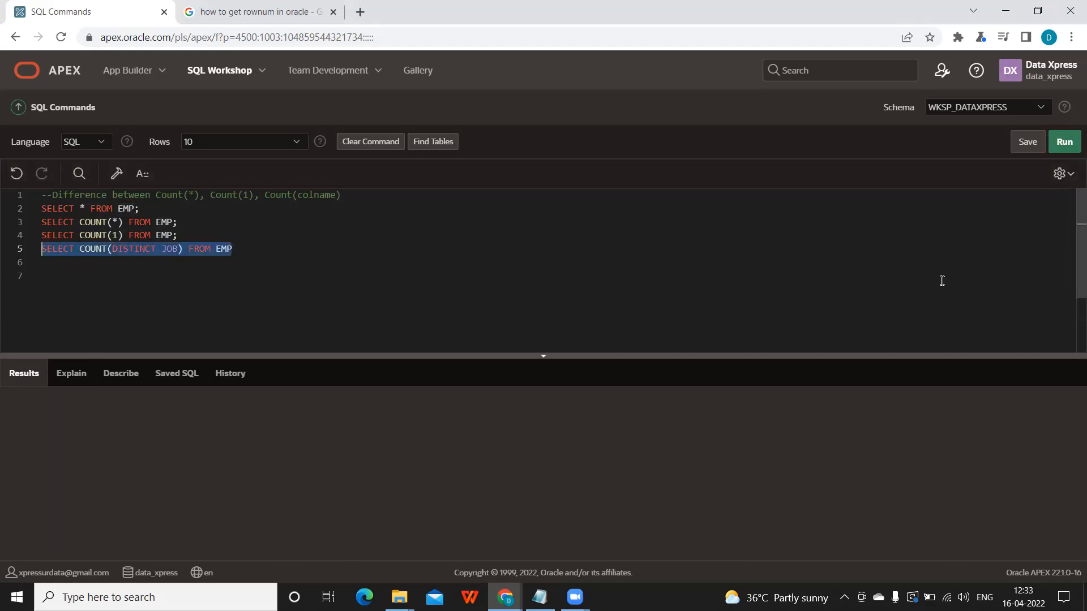
click(1063, 141)
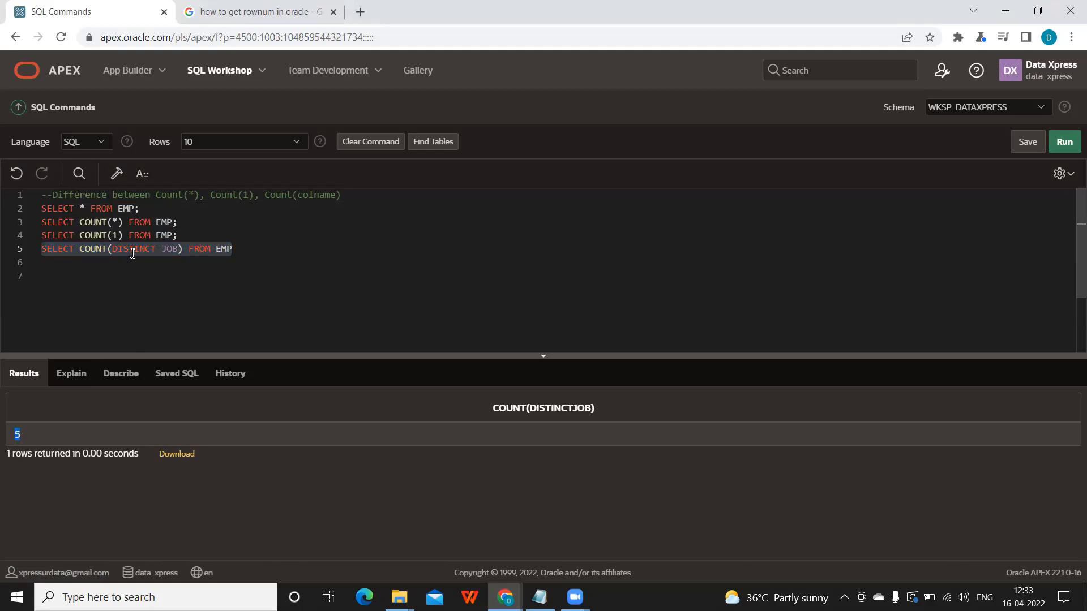
double_click(168, 249)
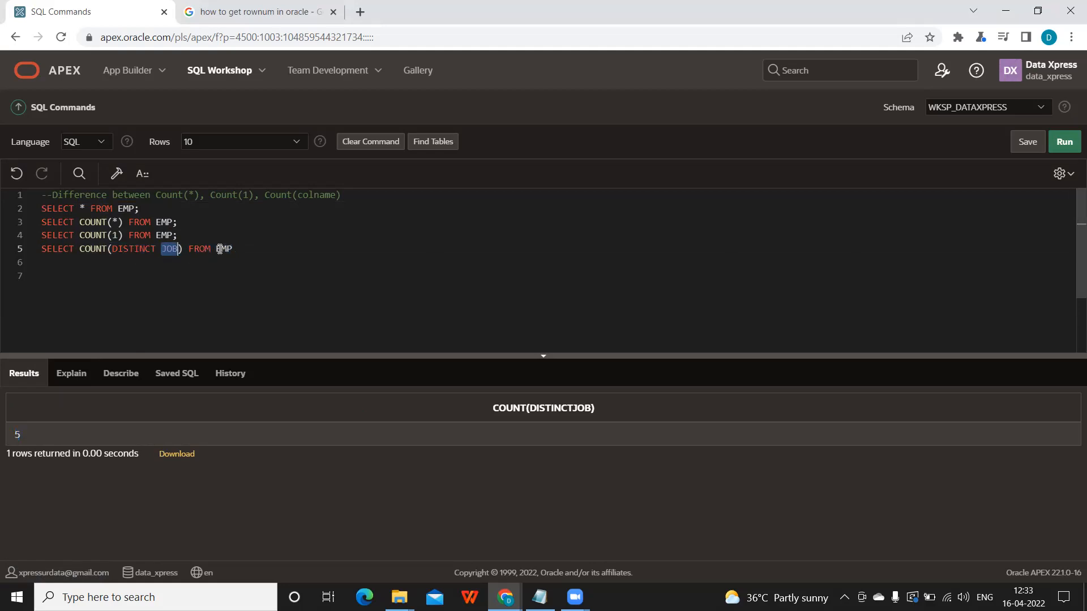